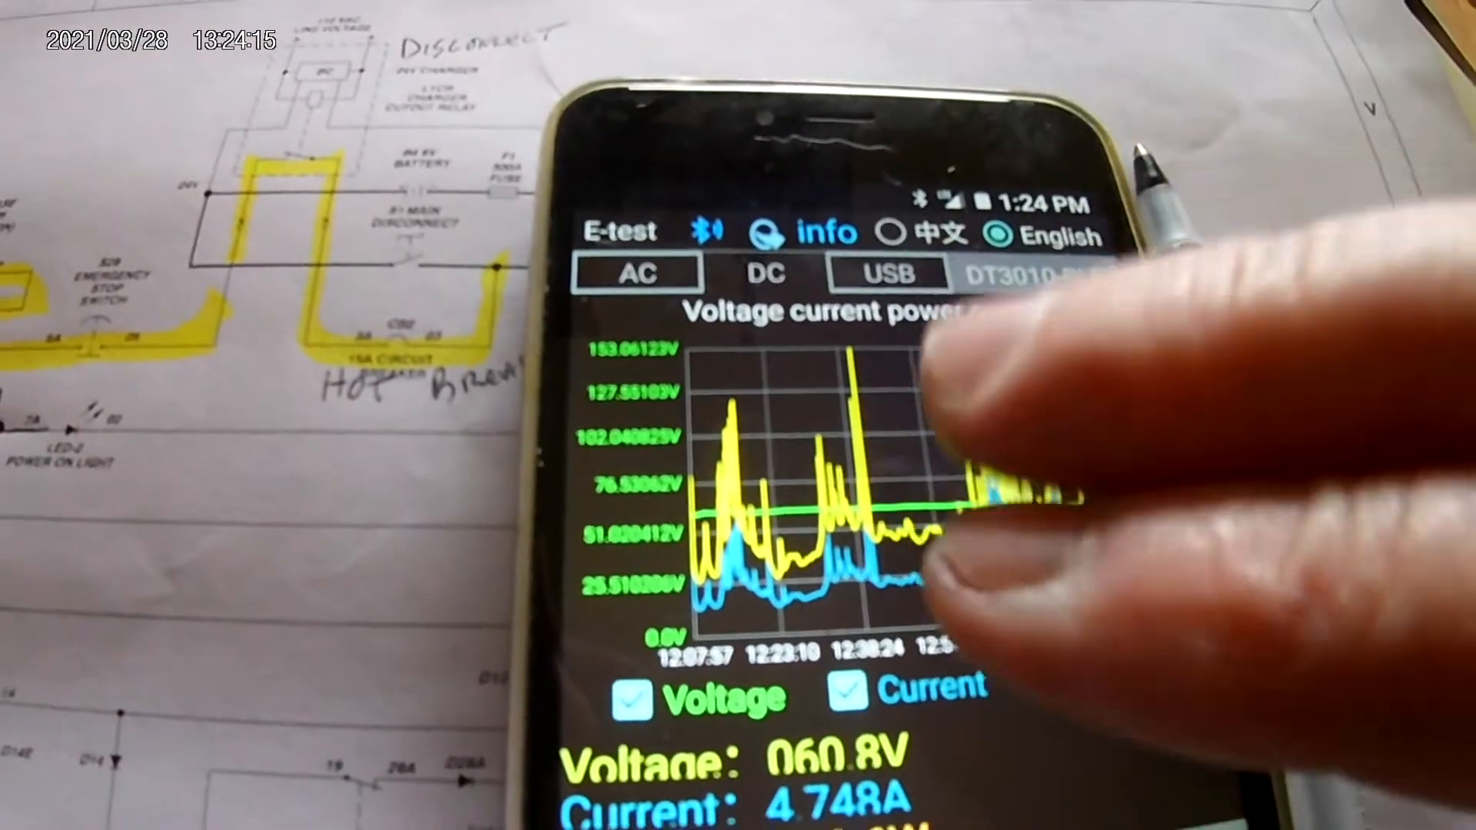
{"action": "left_click", "coordinate": [1045, 680]}
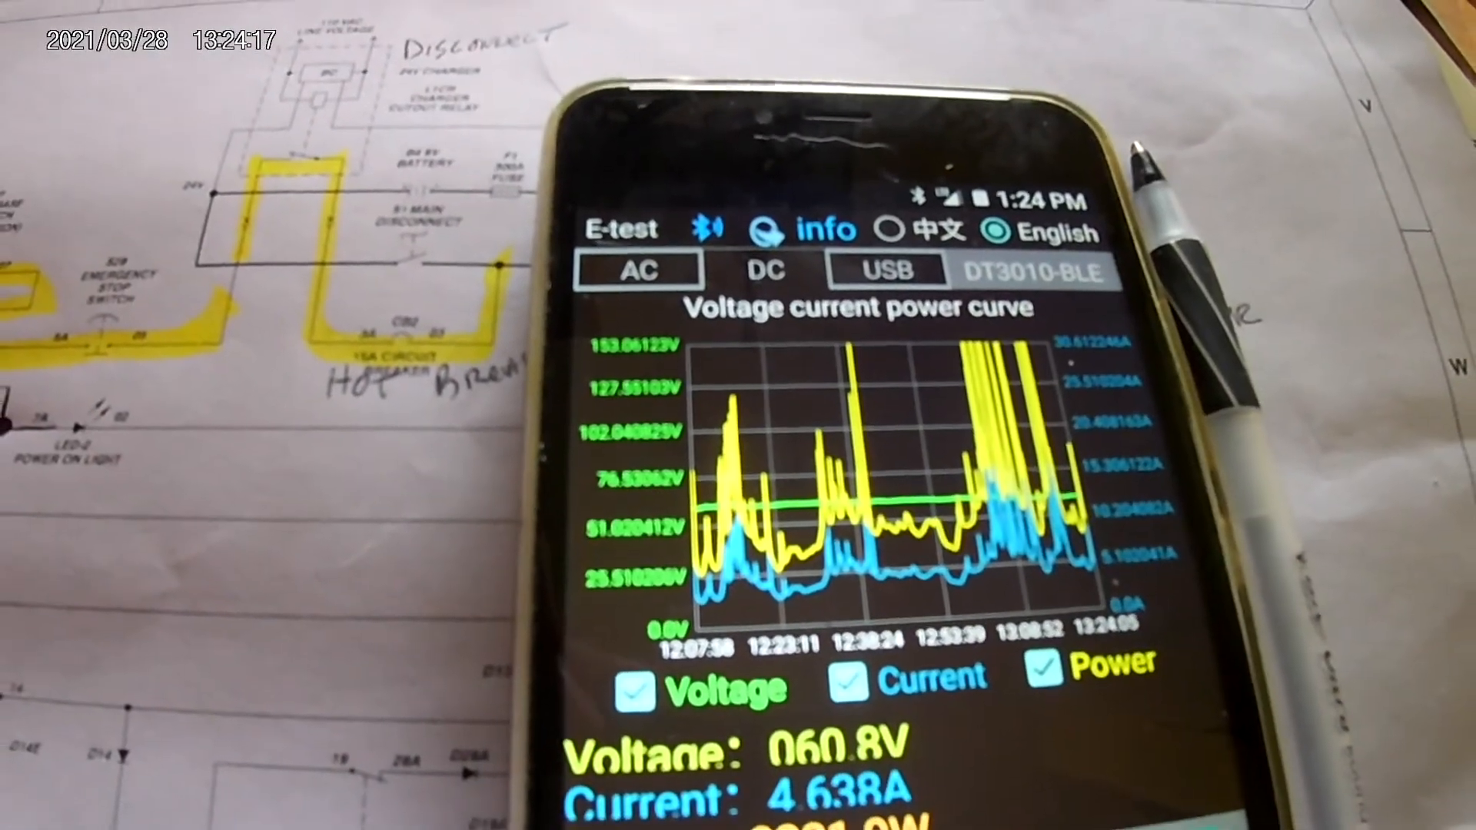